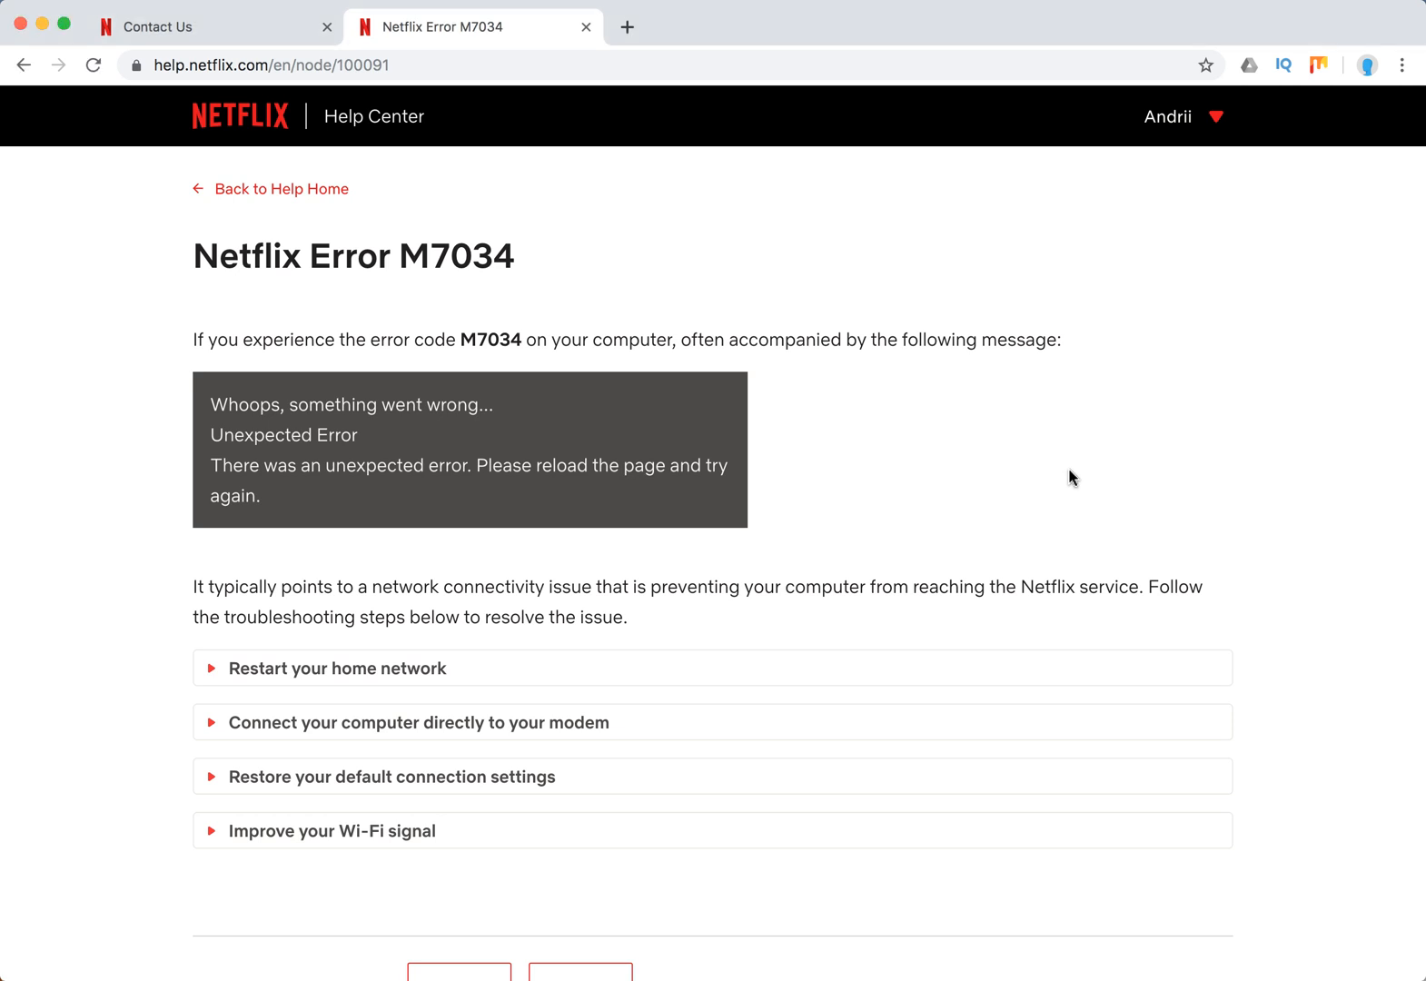
{"action": "mouse_move", "coordinate": [473, 407]}
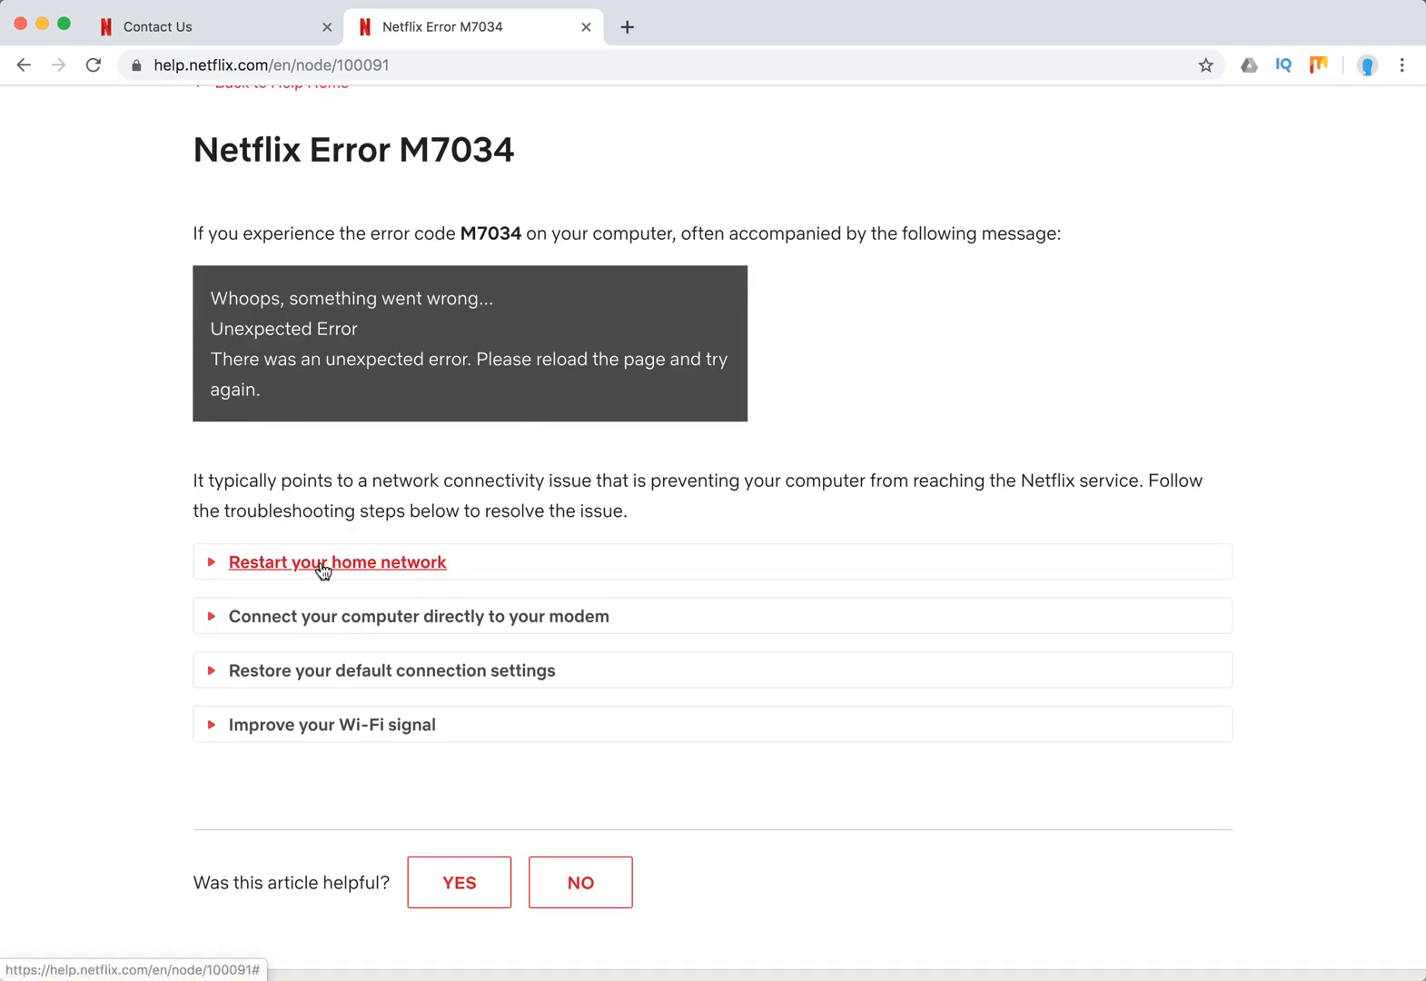
- Expand 'Restart your home network' and 'Connect your computer directly to your modem' to reveal their steps
{"action": "left_click", "coordinate": [336, 562]}
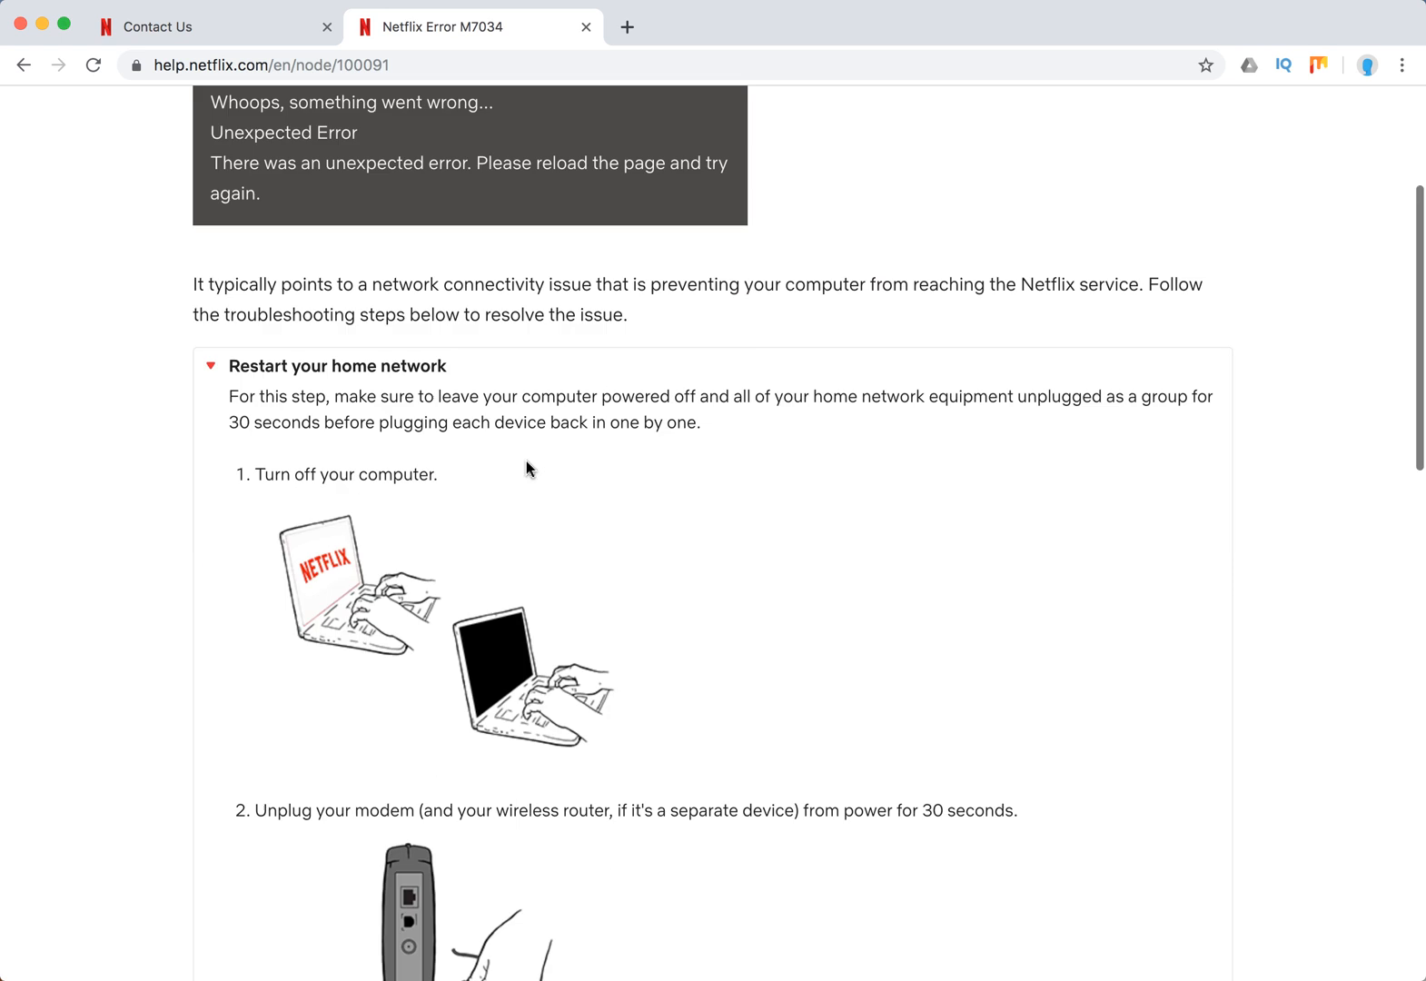
{"action": "scroll", "scroll_direction": "down", "scroll_amount": 3}
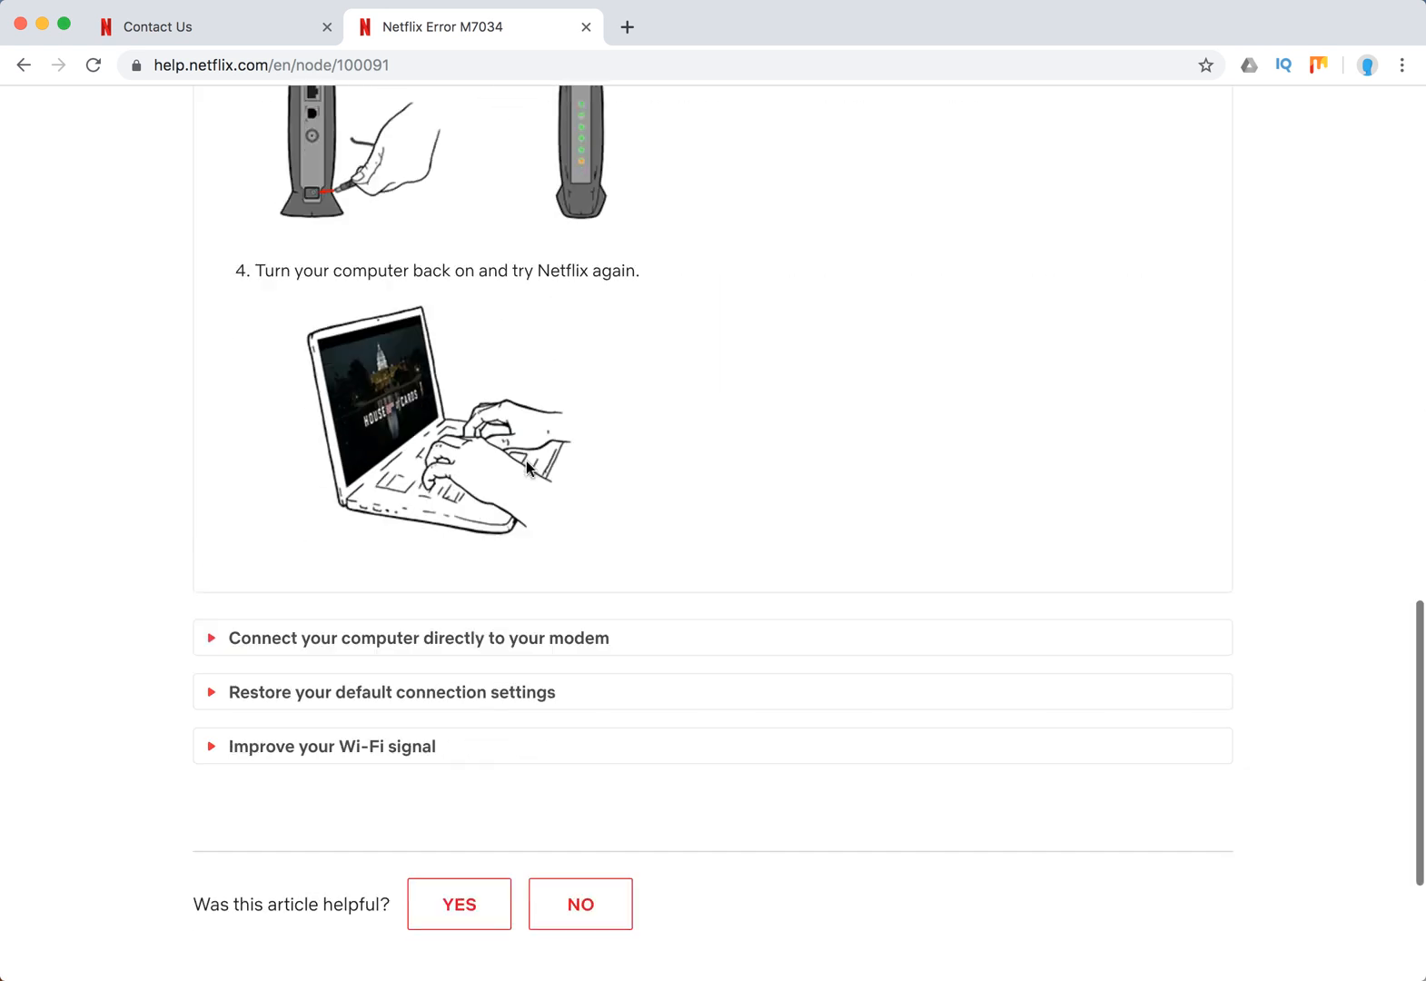
{"action": "left_click", "coordinate": [418, 638]}
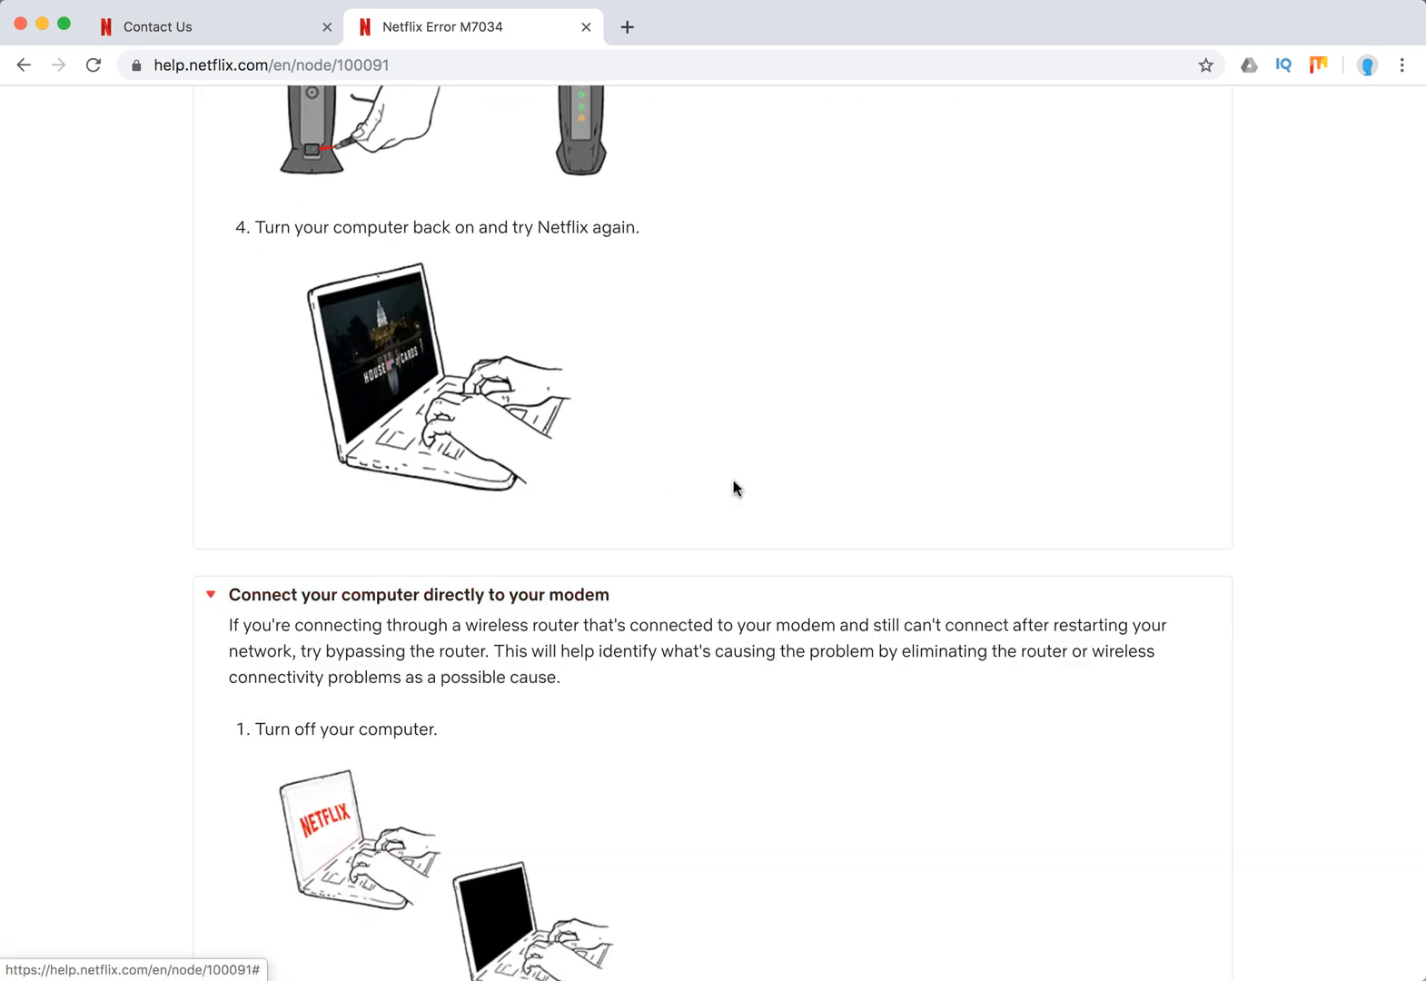
{"action": "scroll", "scroll_direction": "down", "scroll_amount": 3}
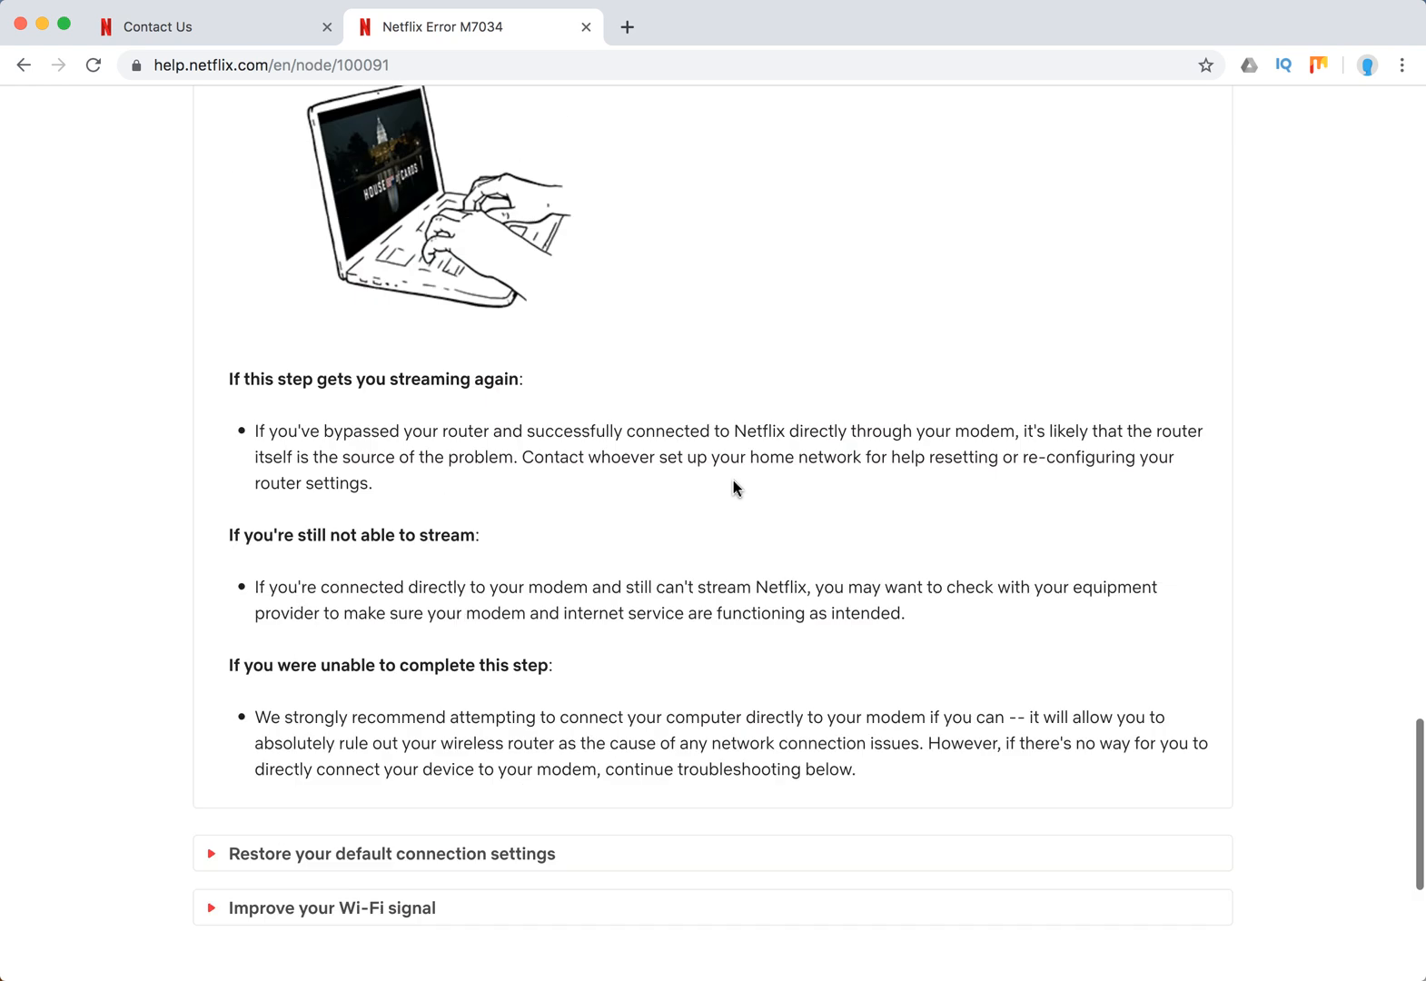
- Expand 'Restore your default connection settings' and scroll through the 'Improve your Wi-Fi signal' guidance
{"action": "left_click", "coordinate": [391, 852]}
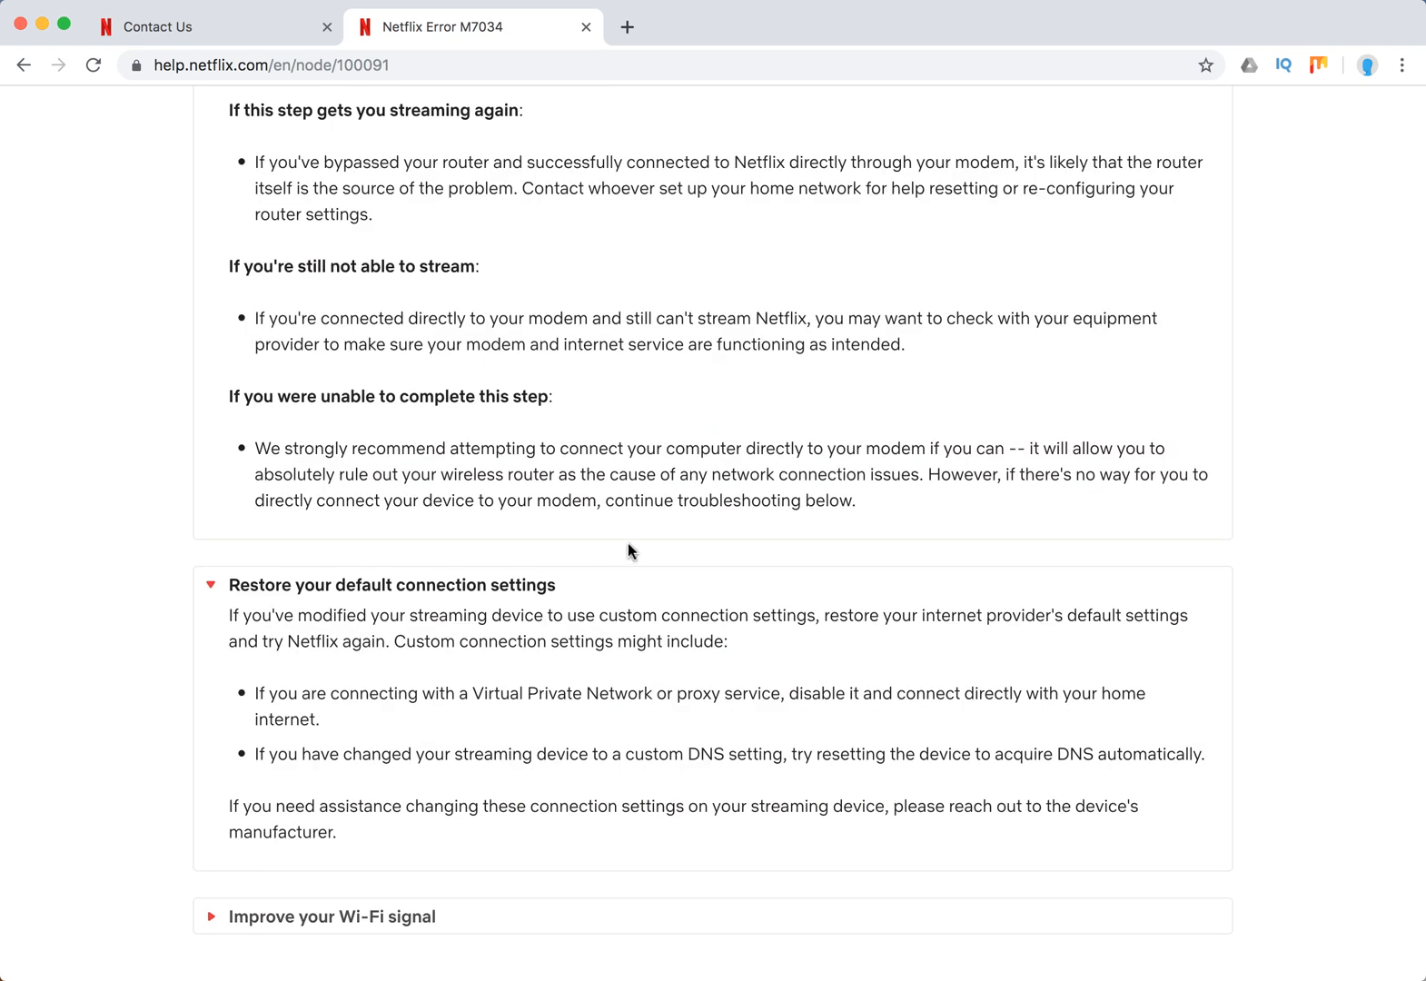
{"action": "scroll", "scroll_direction": "down", "scroll_amount": 3}
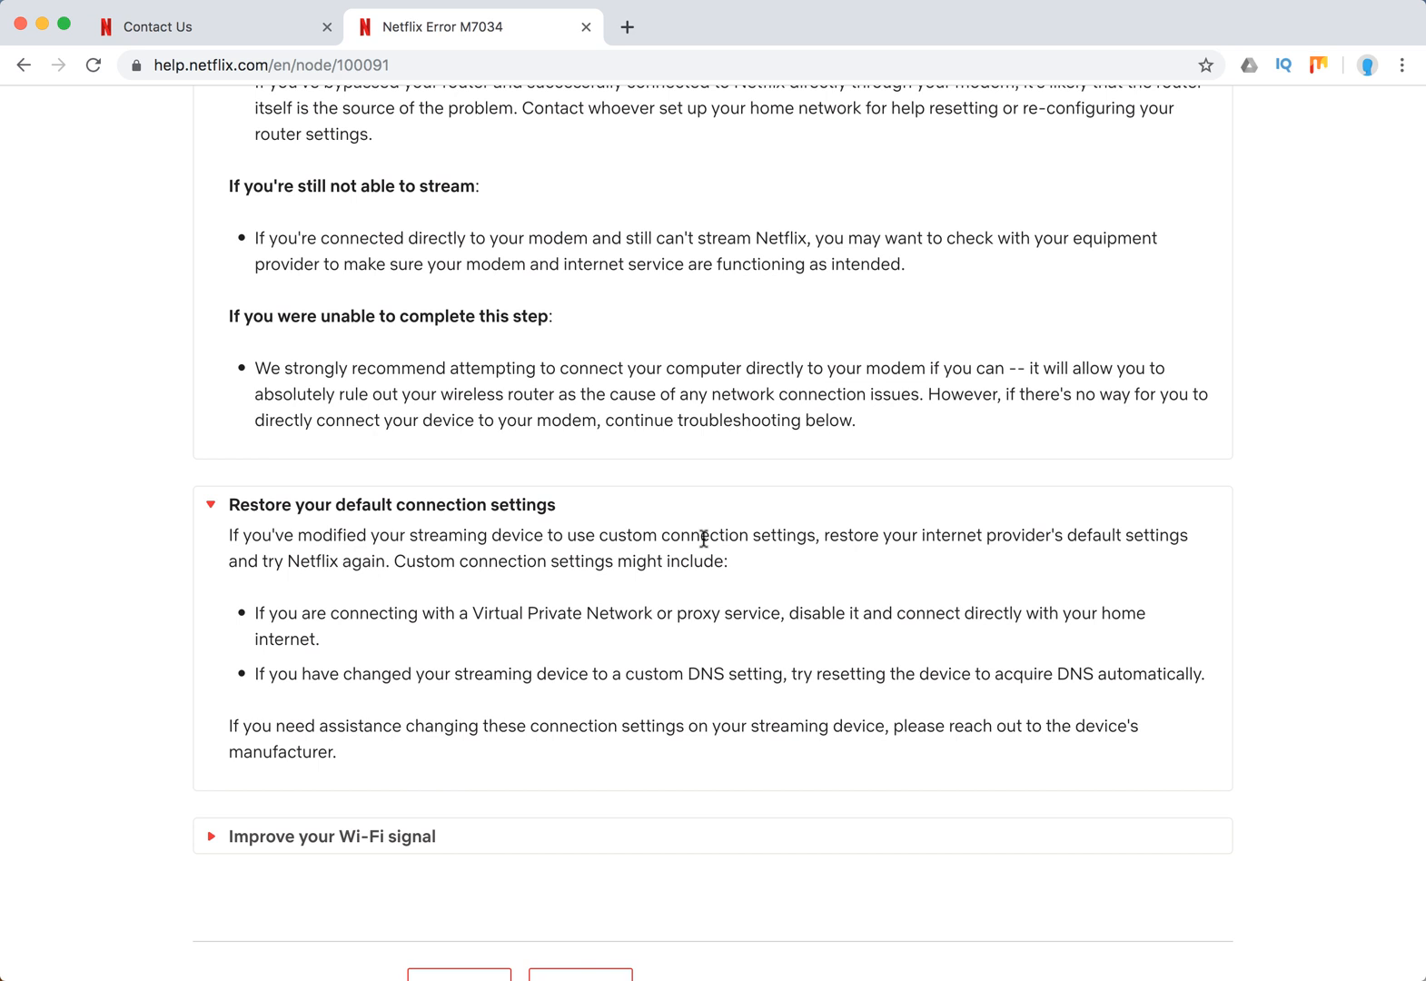
{"action": "scroll", "scroll_direction": "down", "scroll_amount": 3}
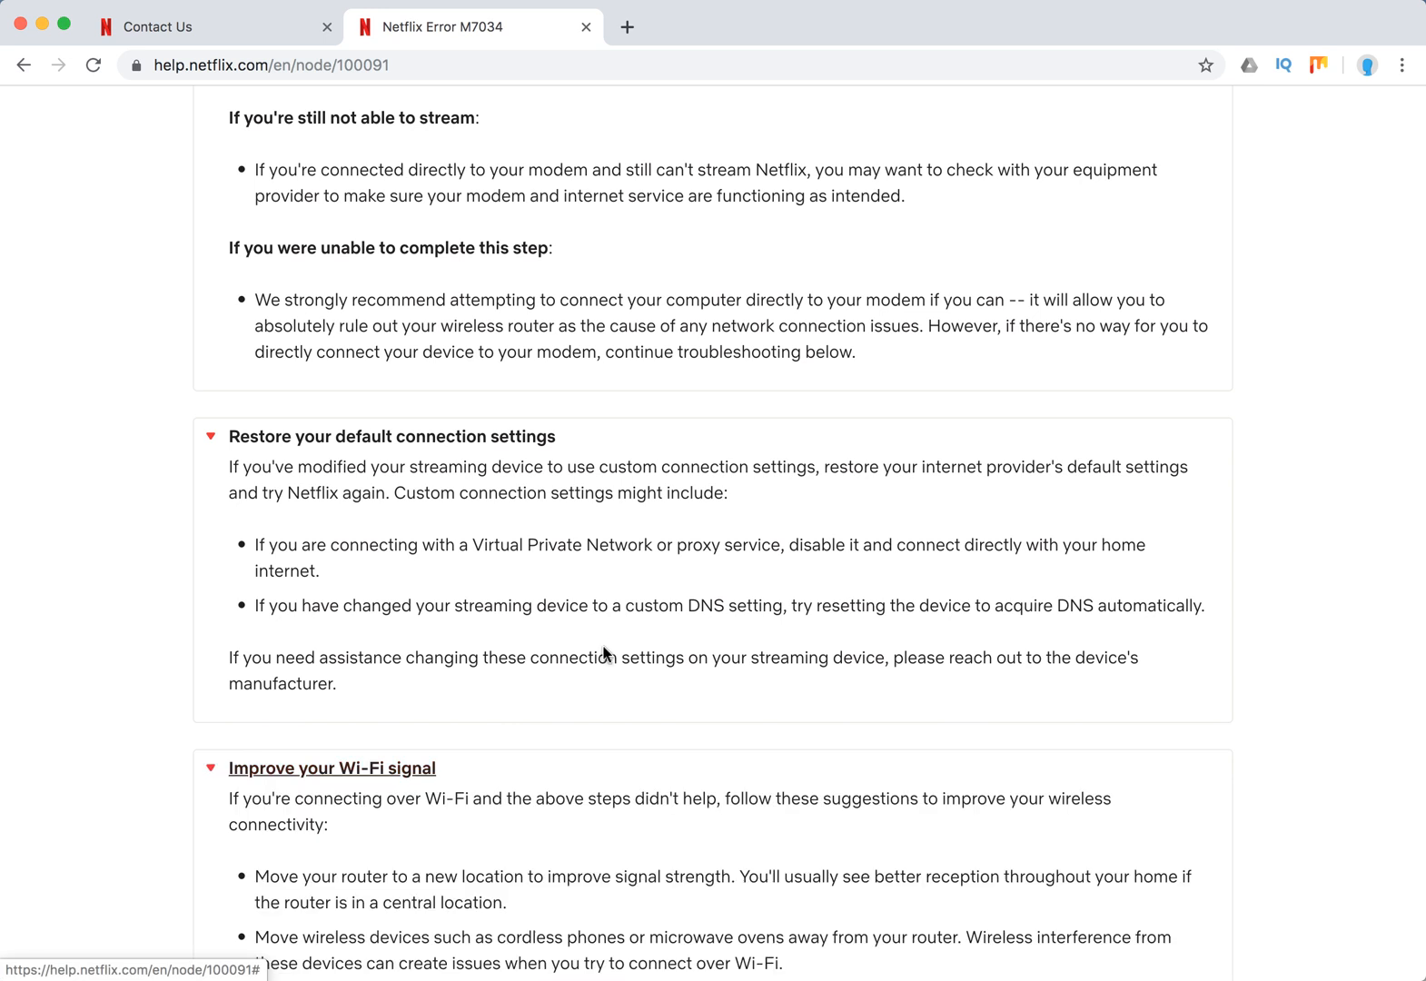
{"action": "scroll", "scroll_direction": "down", "scroll_amount": 3}
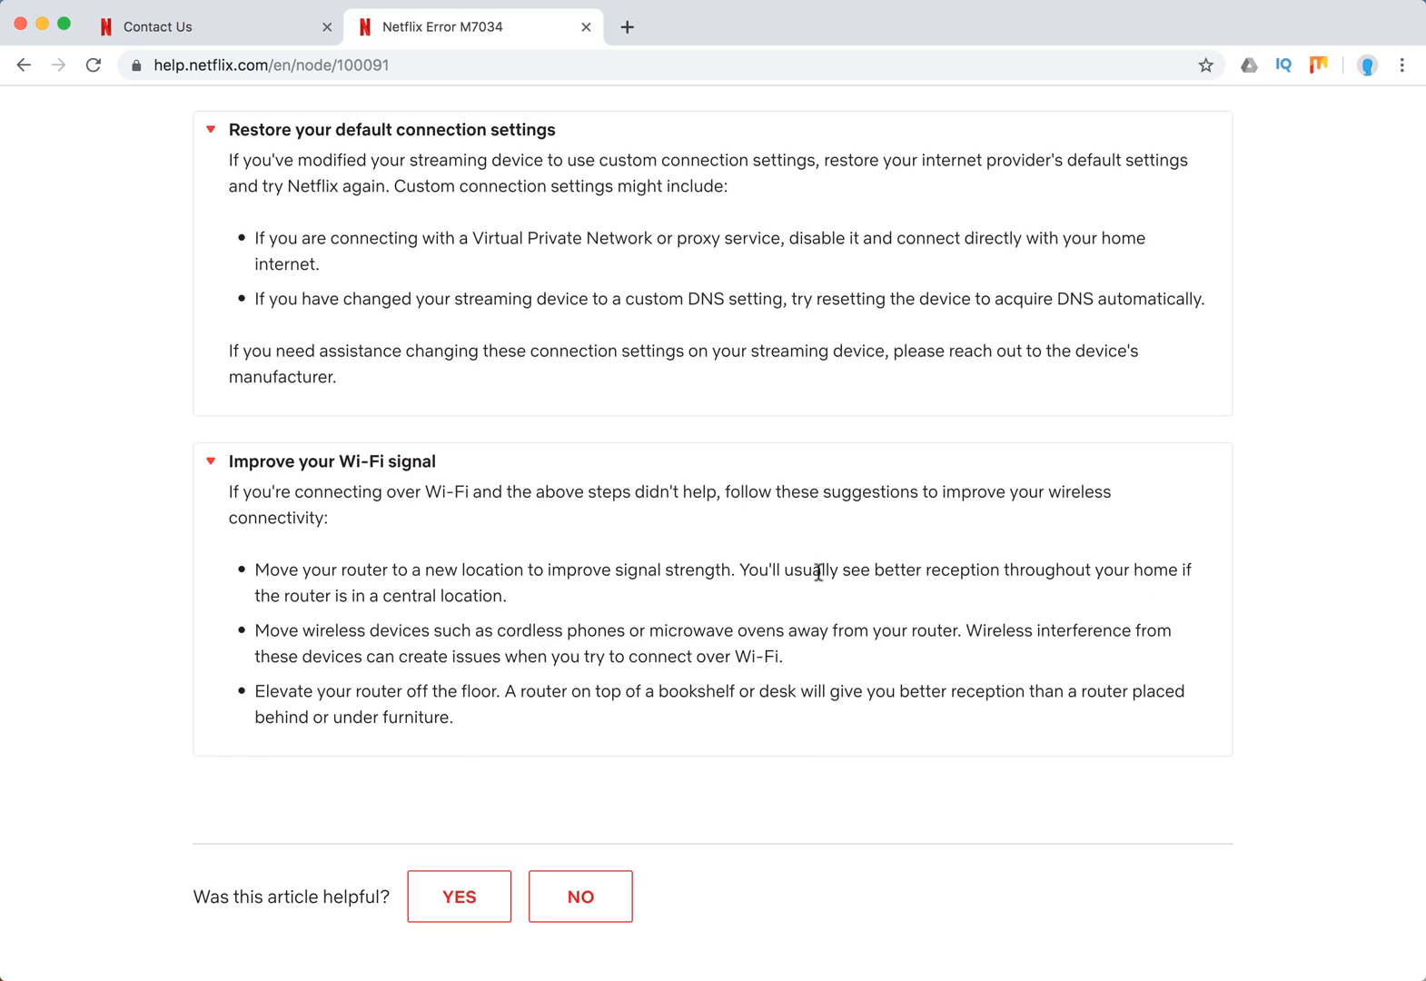
{"action": "mouse_move", "coordinate": [662, 545]}
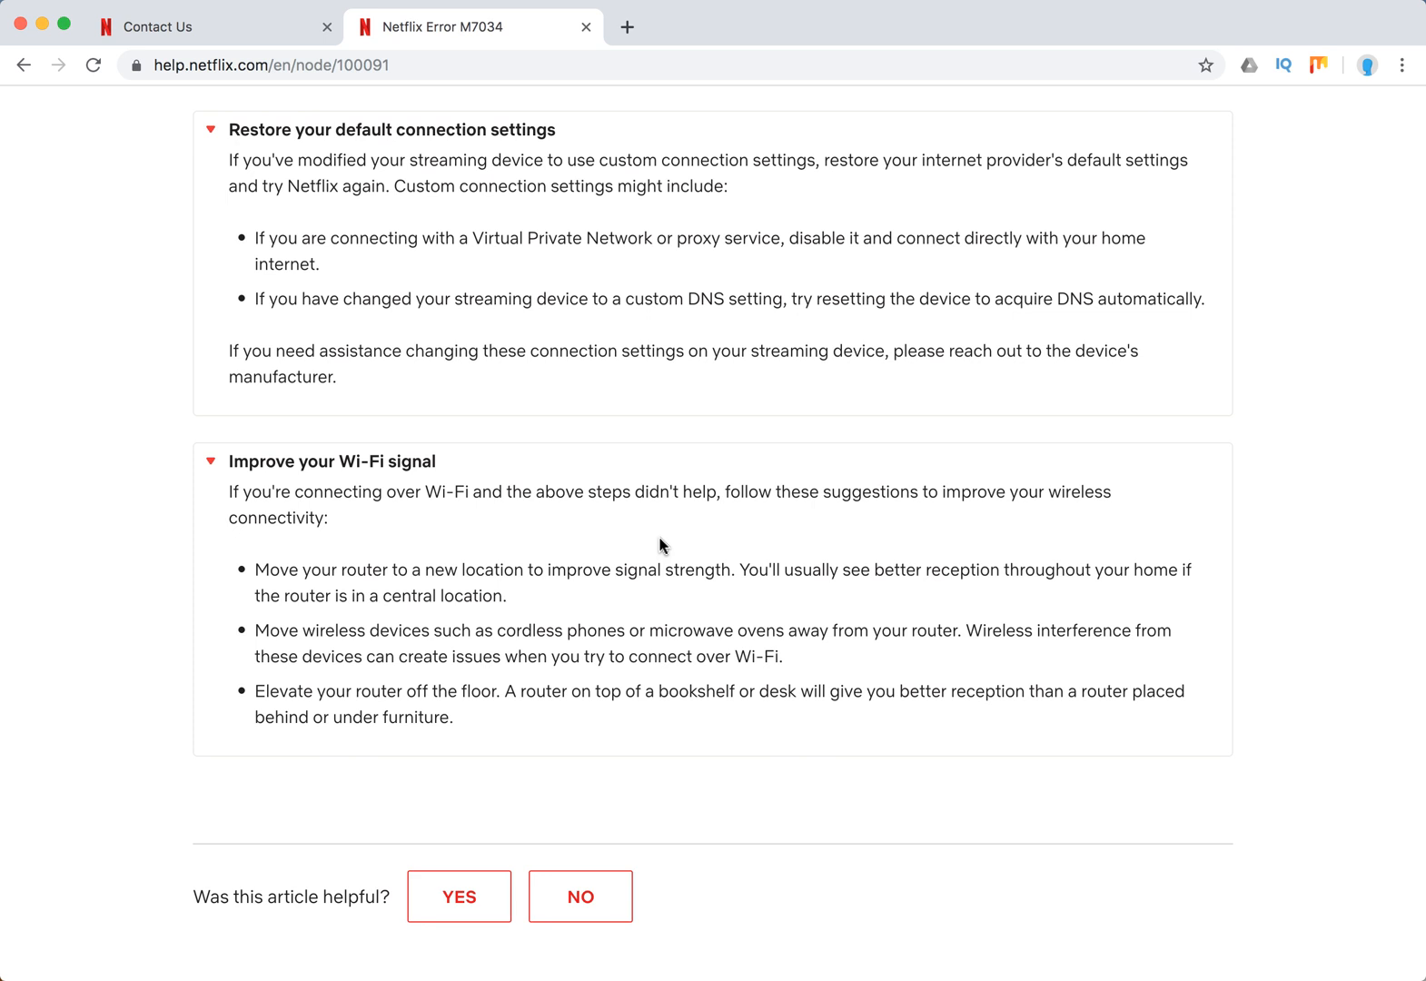
{"action": "scroll", "scroll_direction": "up", "scroll_amount": 3}
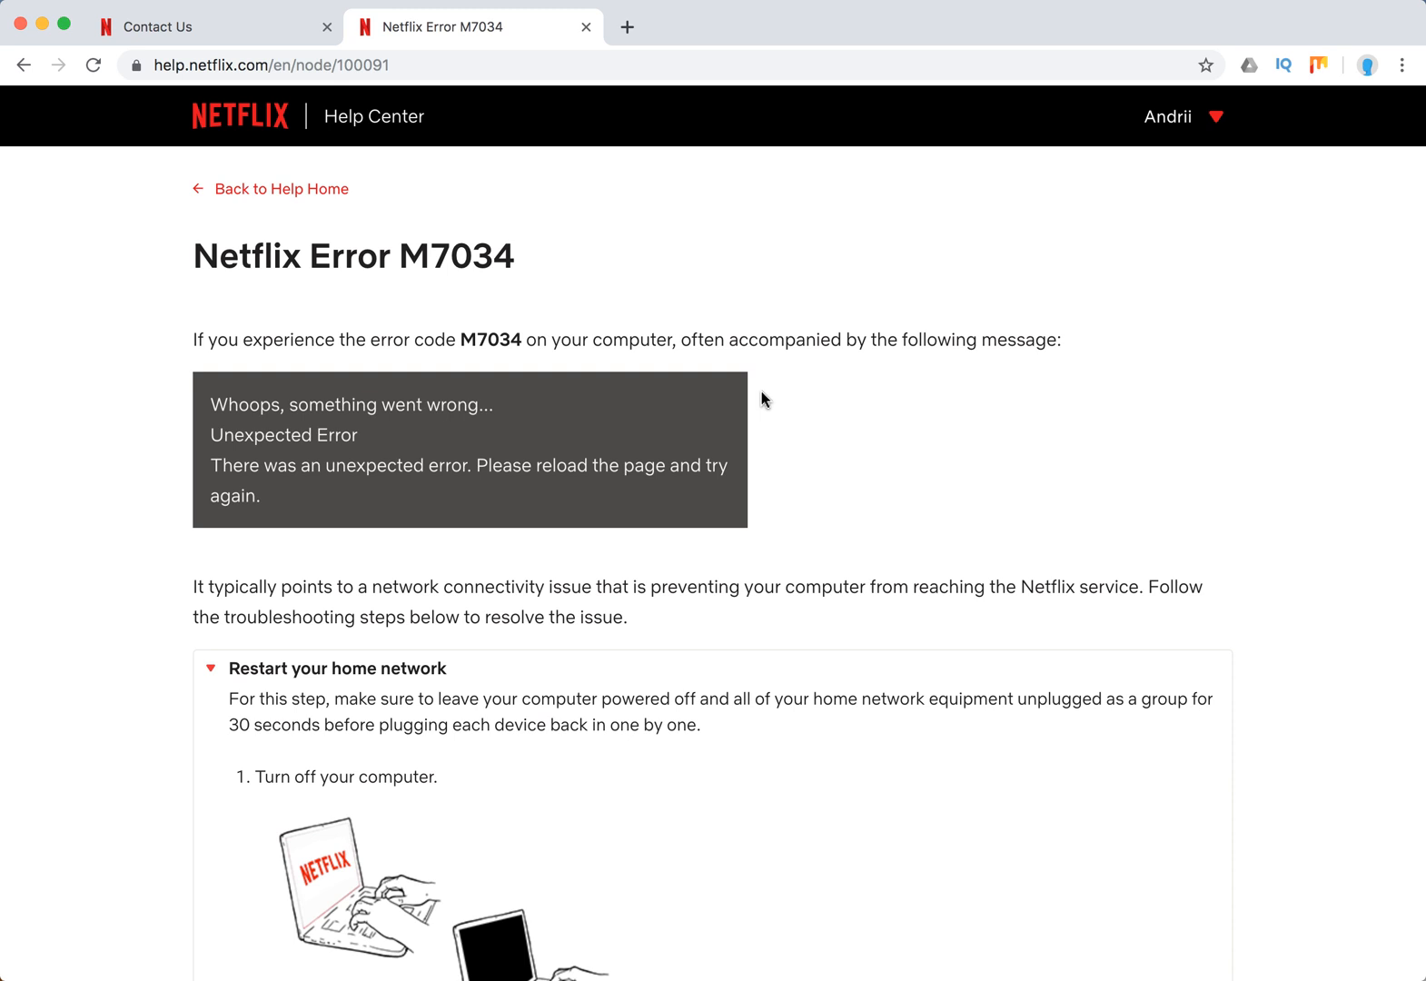